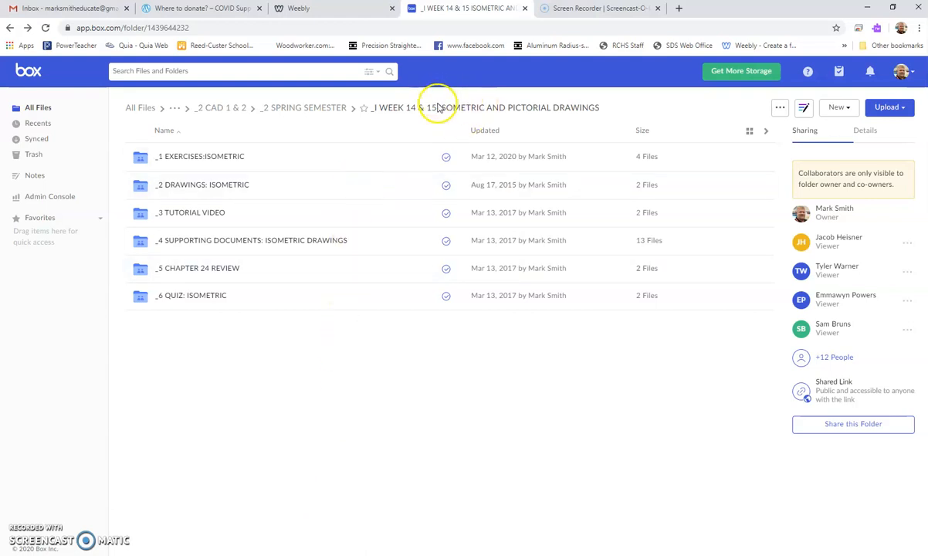
mouse_move(354, 111)
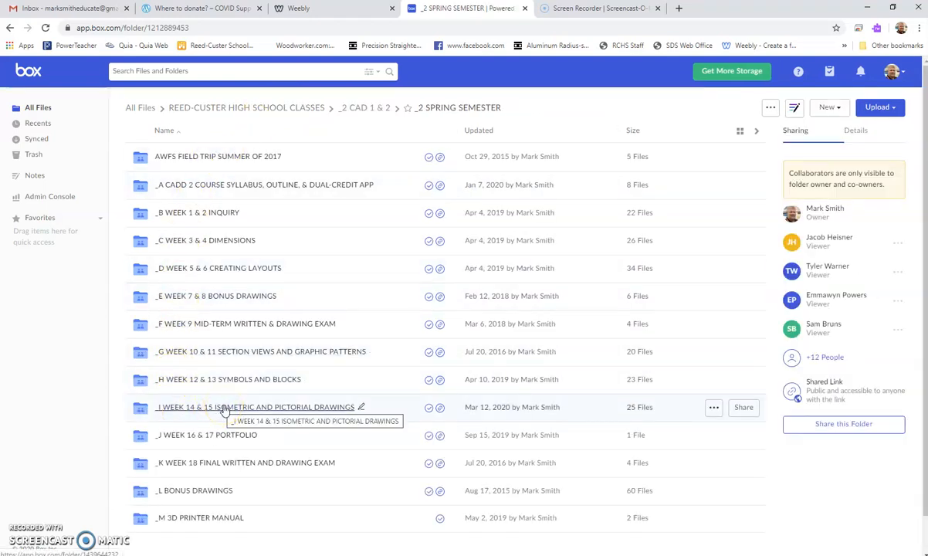
Step: Navigate into the Week 14 & 15 folder's 2 DRAWINGS: ISOMETRIC subfolder
click(257, 408)
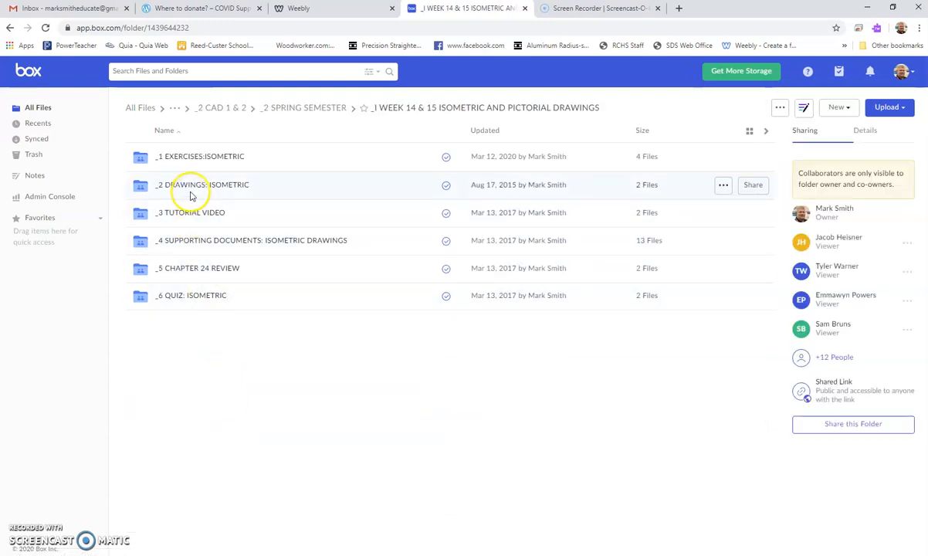
click(204, 184)
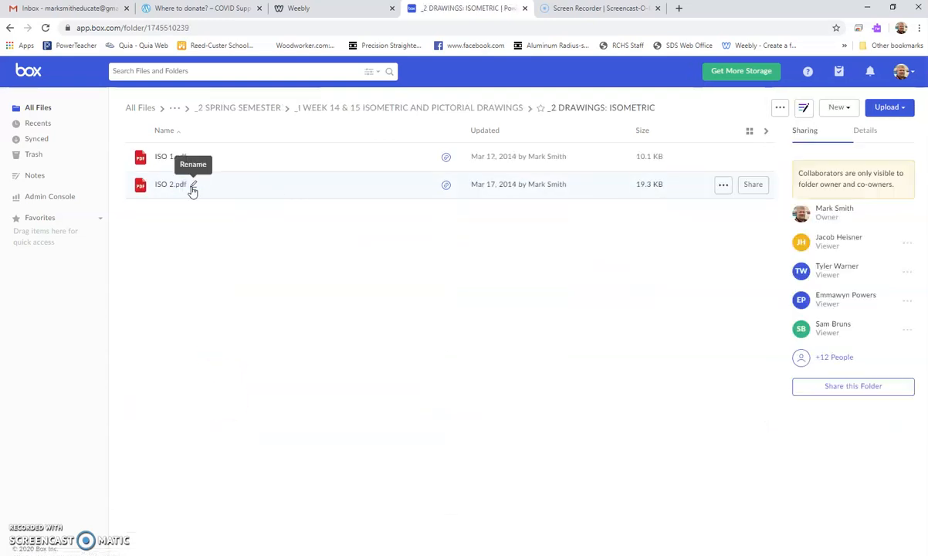
Step: Preview ISO 1.pdf and review the dimensioned isometric block
click(170, 156)
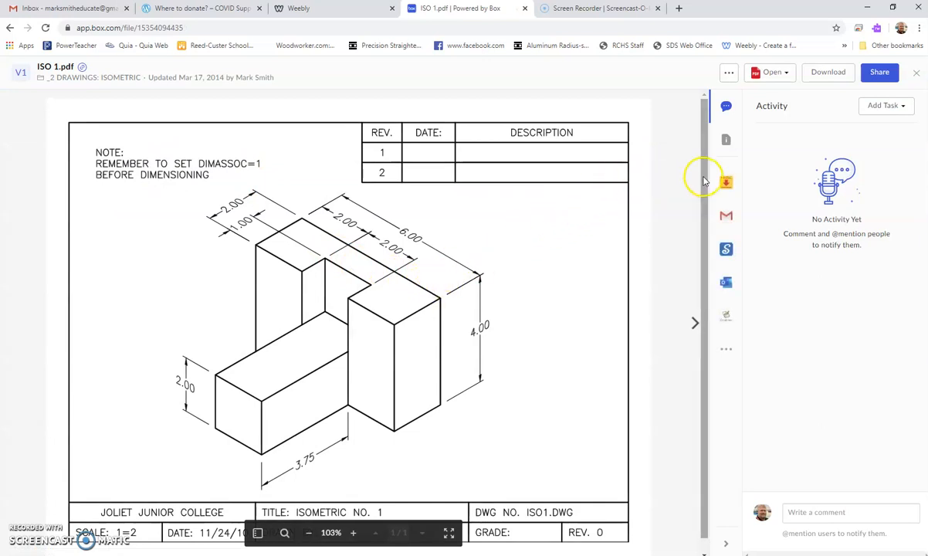
scroll(down, 3)
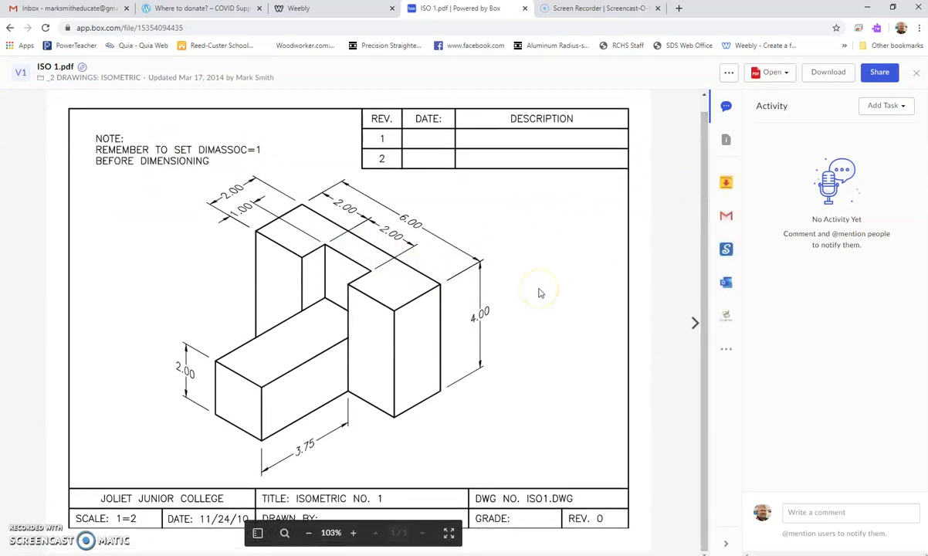
mouse_move(261, 290)
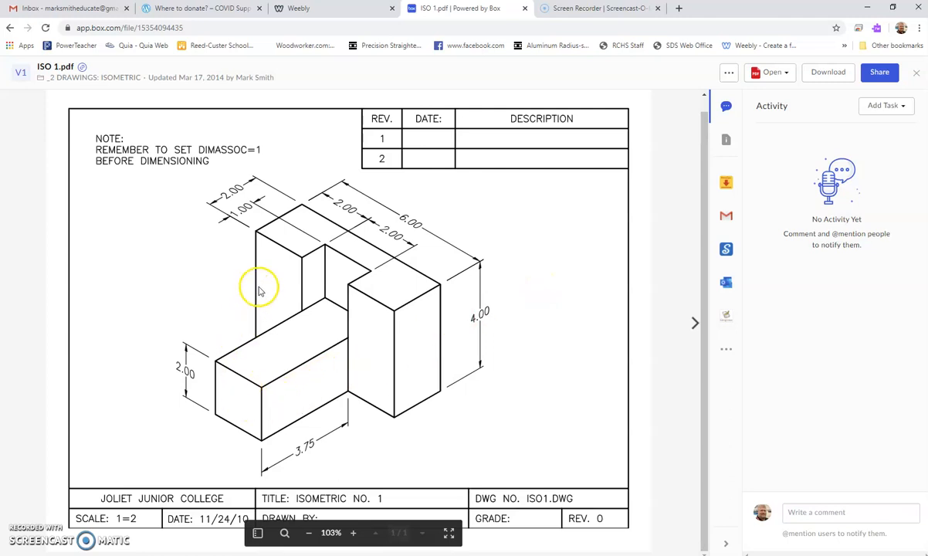
mouse_move(224, 255)
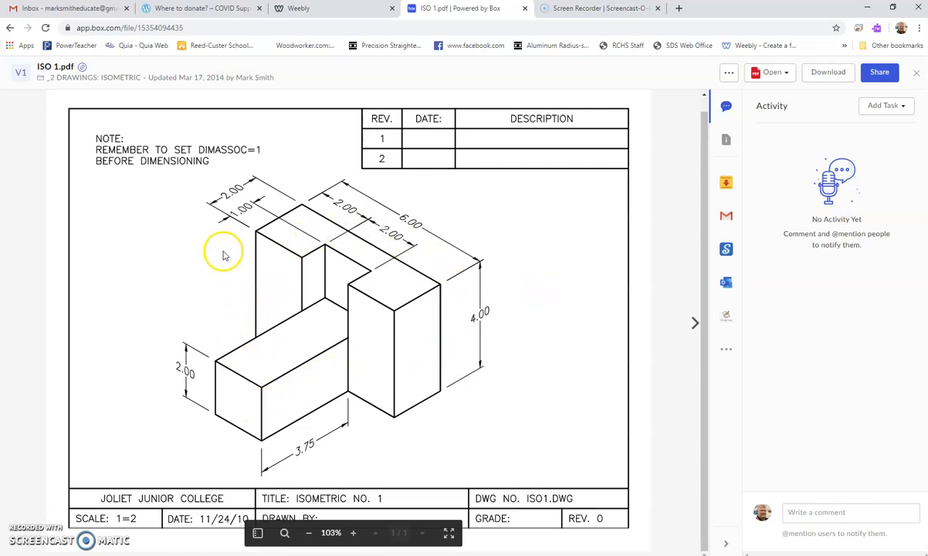
mouse_move(356, 408)
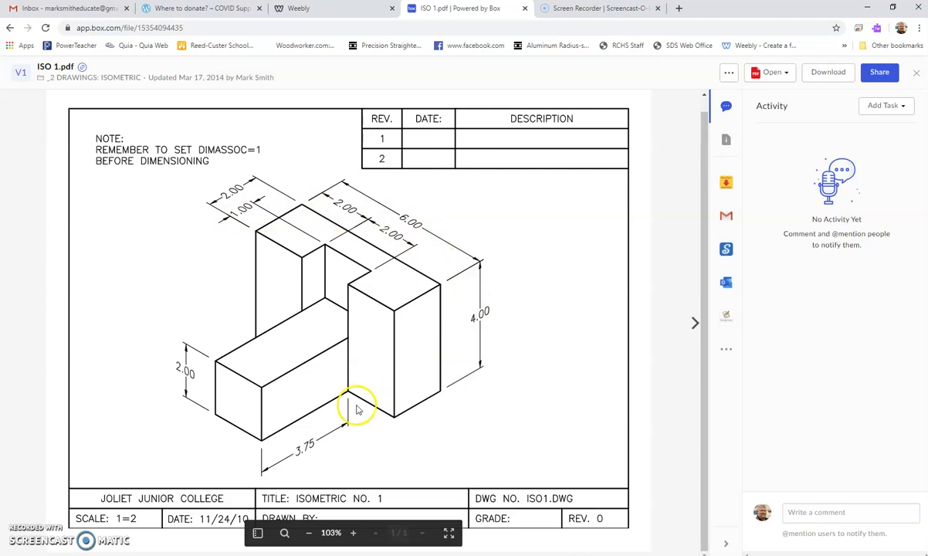
mouse_move(479, 293)
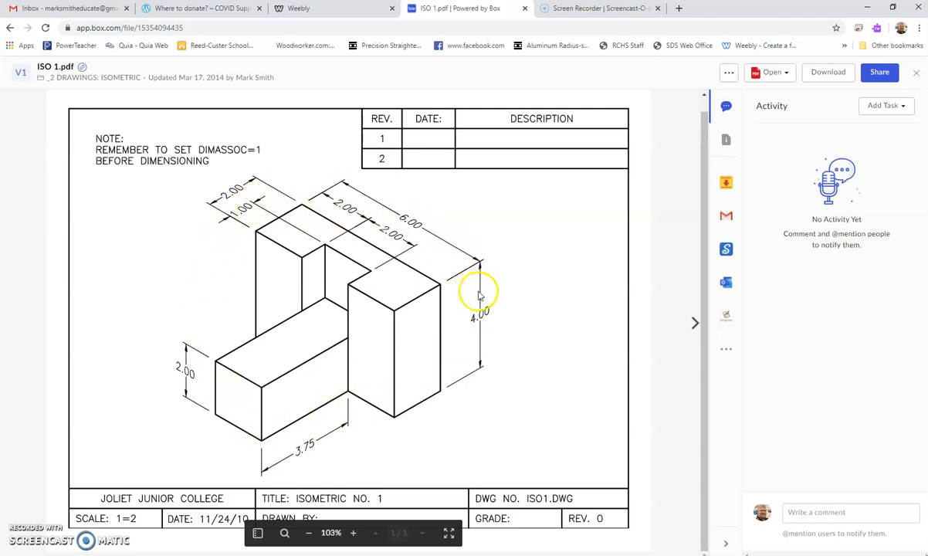
mouse_move(372, 203)
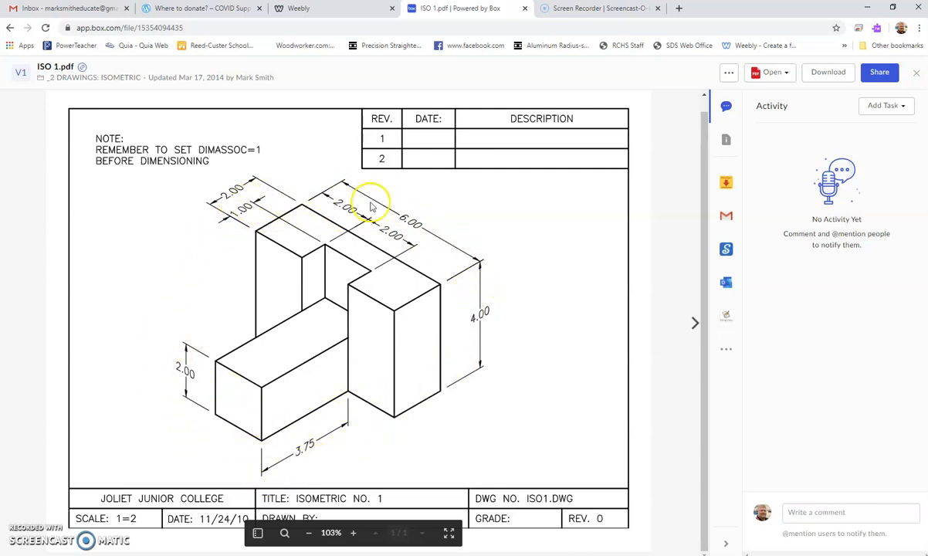
mouse_move(208, 237)
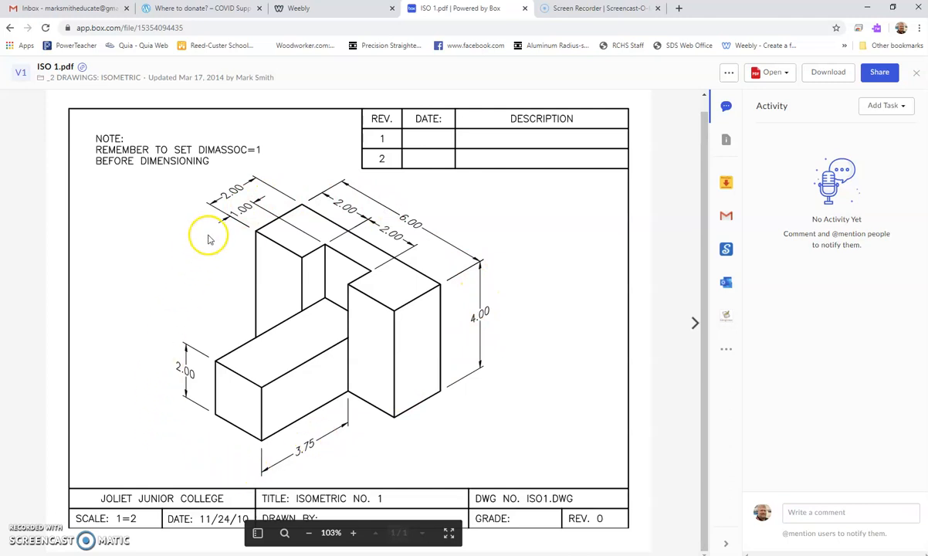
mouse_move(219, 225)
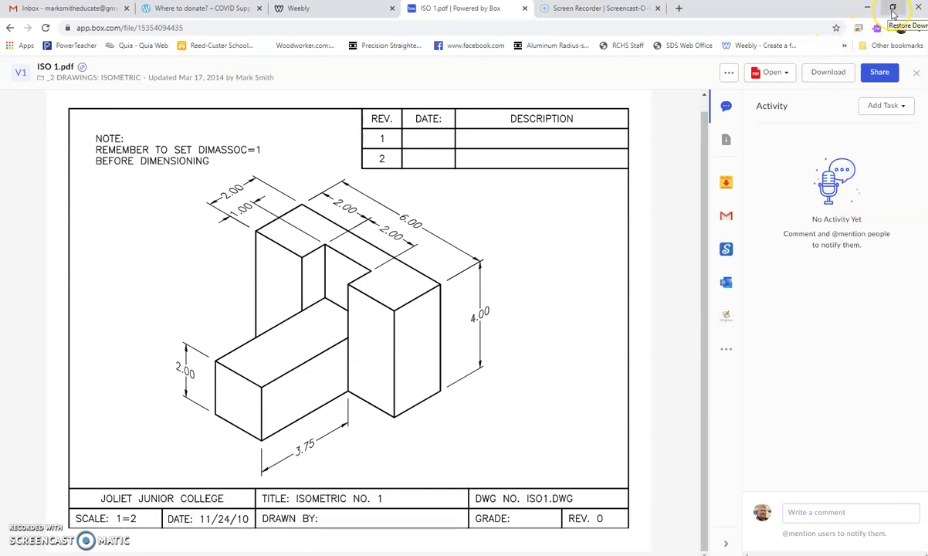
Step: Minimize the browser to return to the blank AutoCAD Drawing1
click(892, 10)
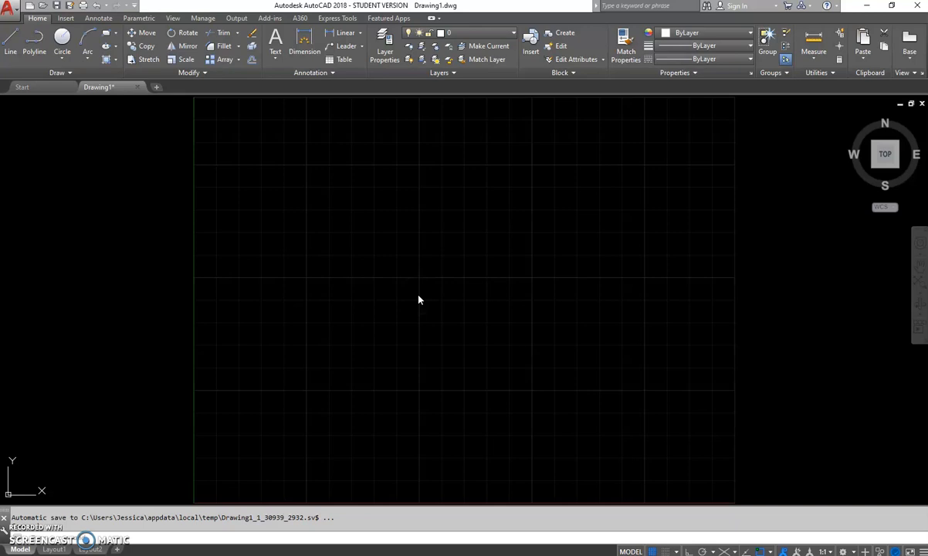
mouse_move(559, 384)
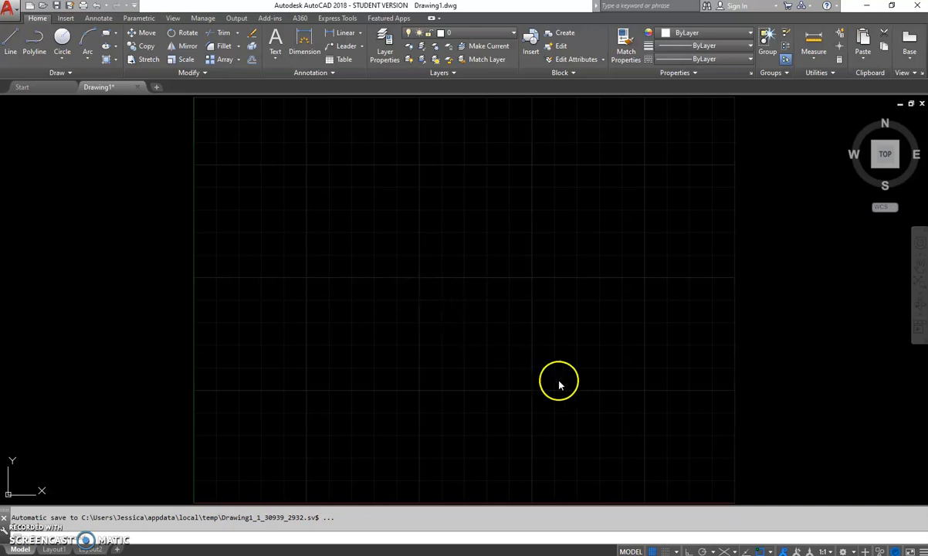
mouse_move(677, 550)
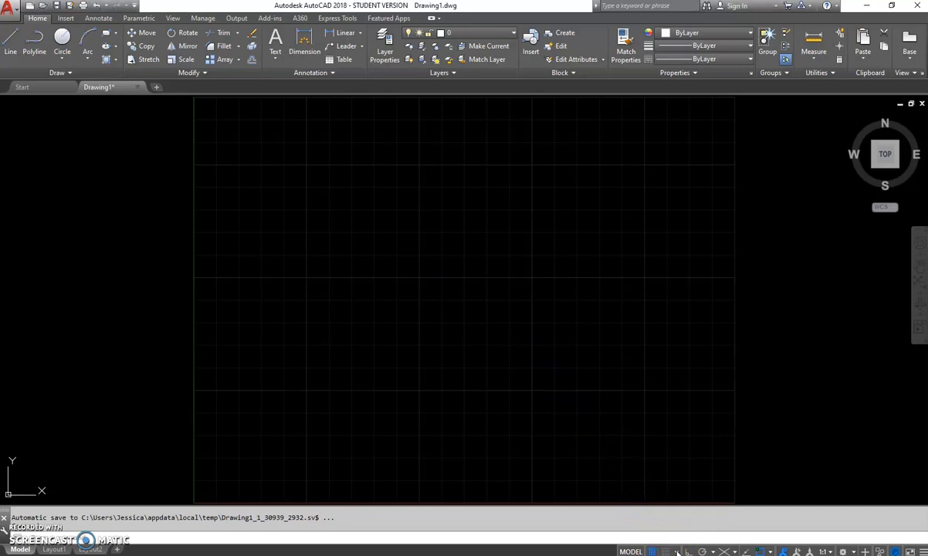
Step: Set the snap type to Isometric snap in Drafting Settings and apply it
click(678, 551)
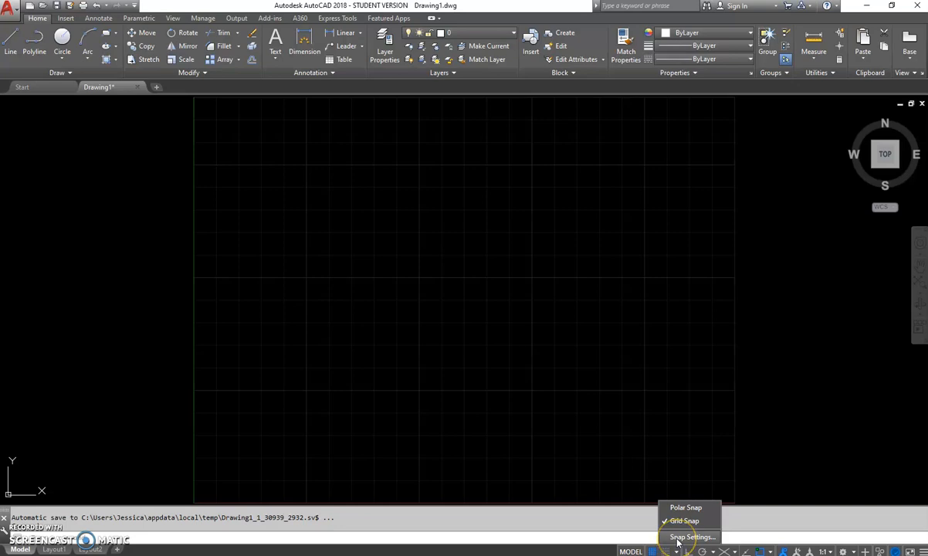
click(692, 538)
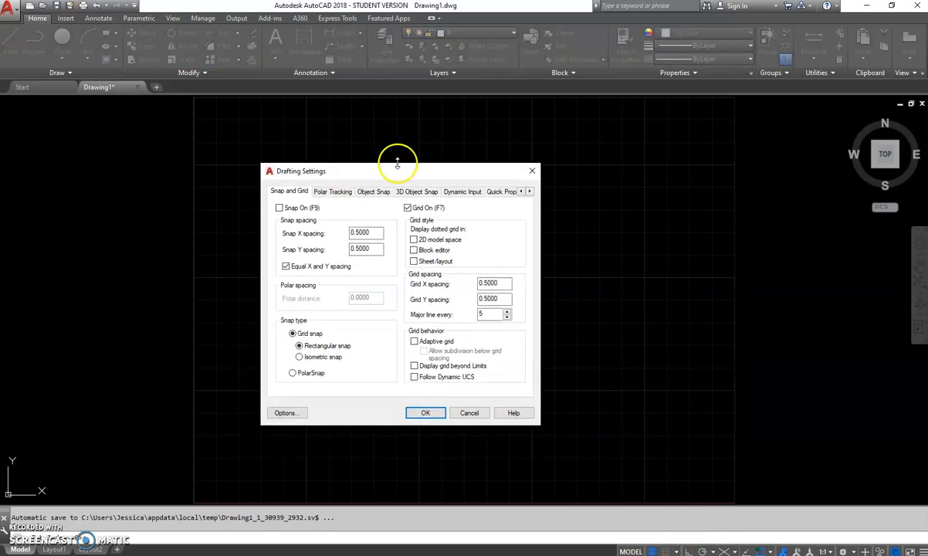
mouse_move(312, 411)
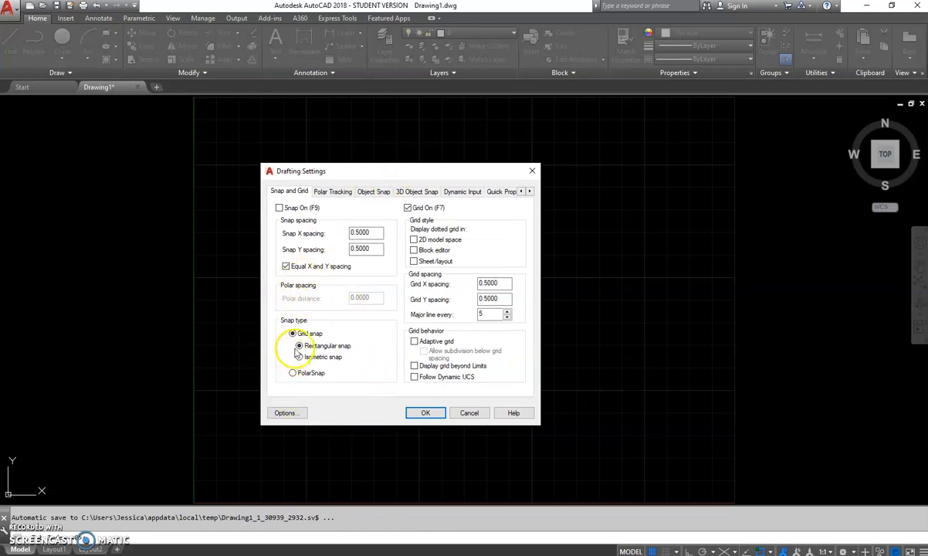
mouse_move(300, 346)
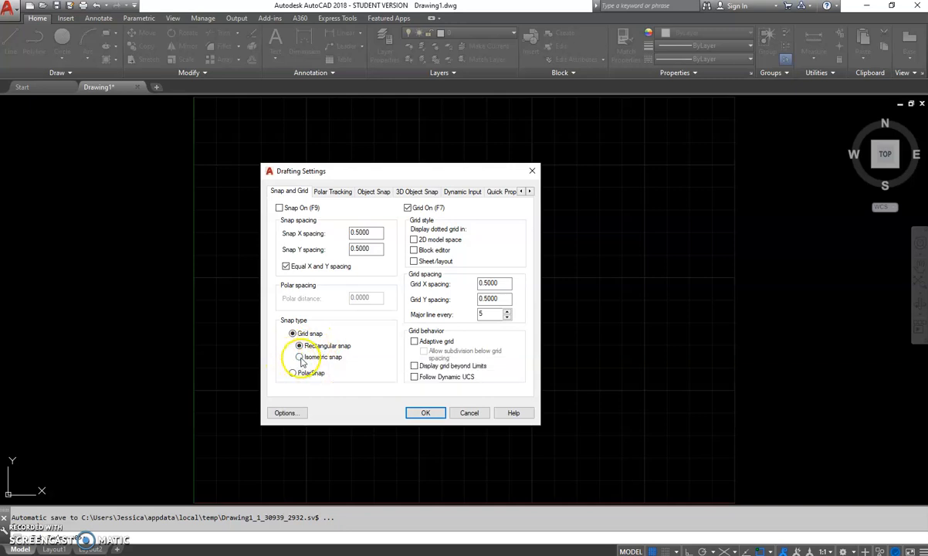
click(299, 357)
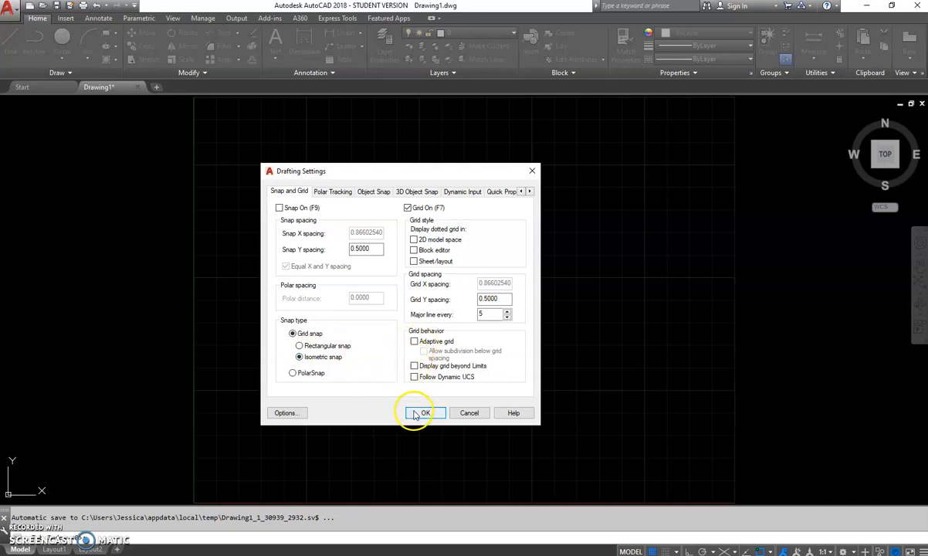
click(423, 412)
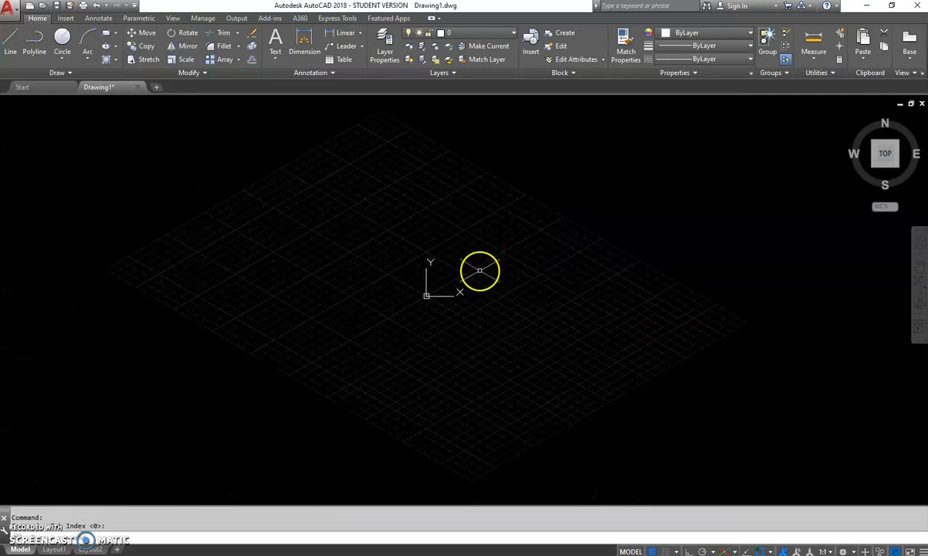
Step: Cycle the isoplane through Top, Right and Left with F5
text(a)
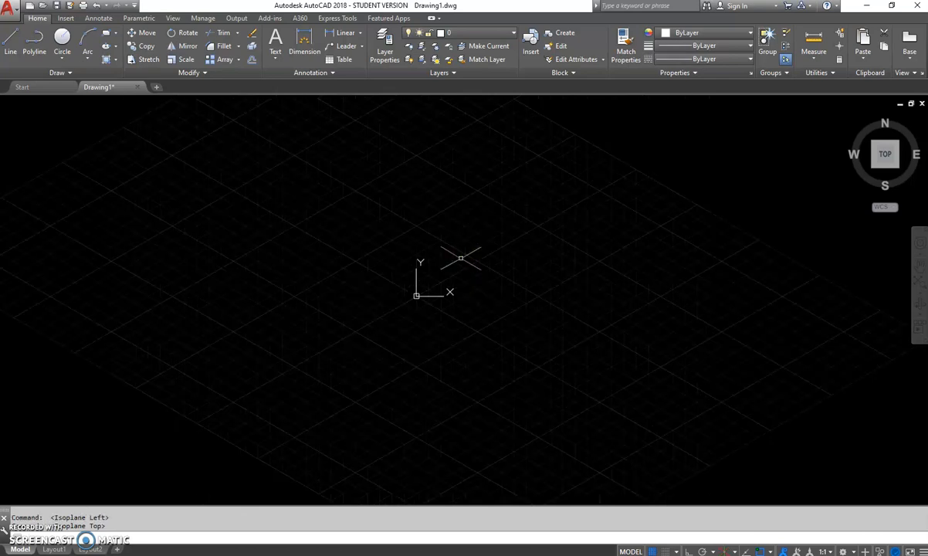
key(f5)
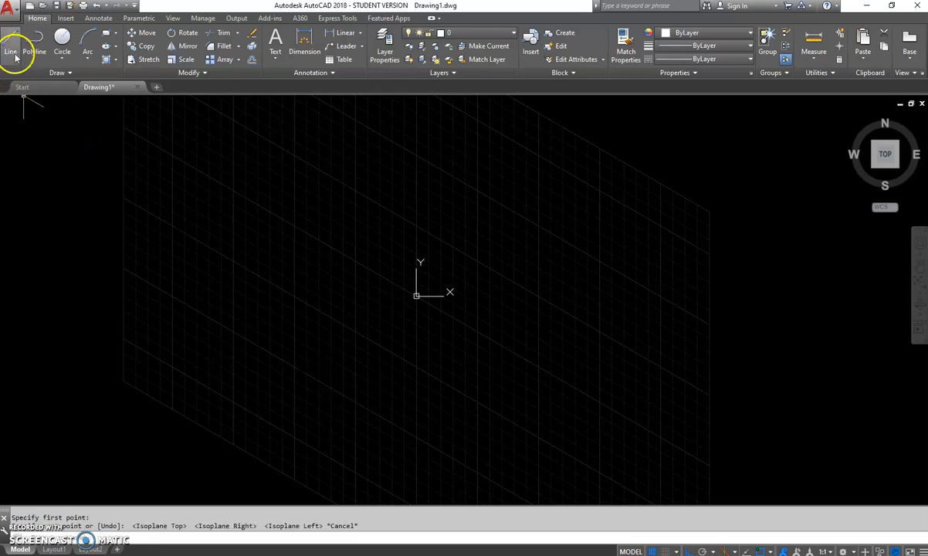
key(Escape)
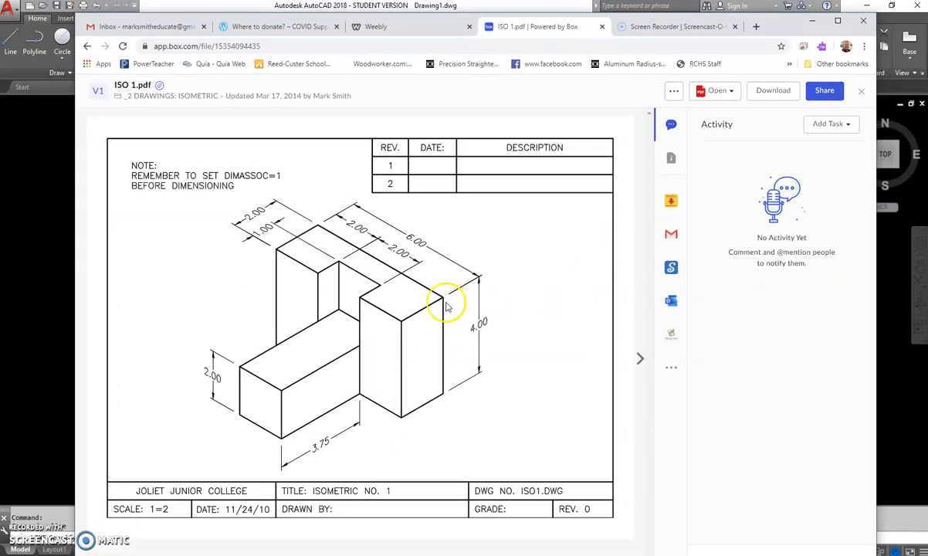
mouse_move(440, 401)
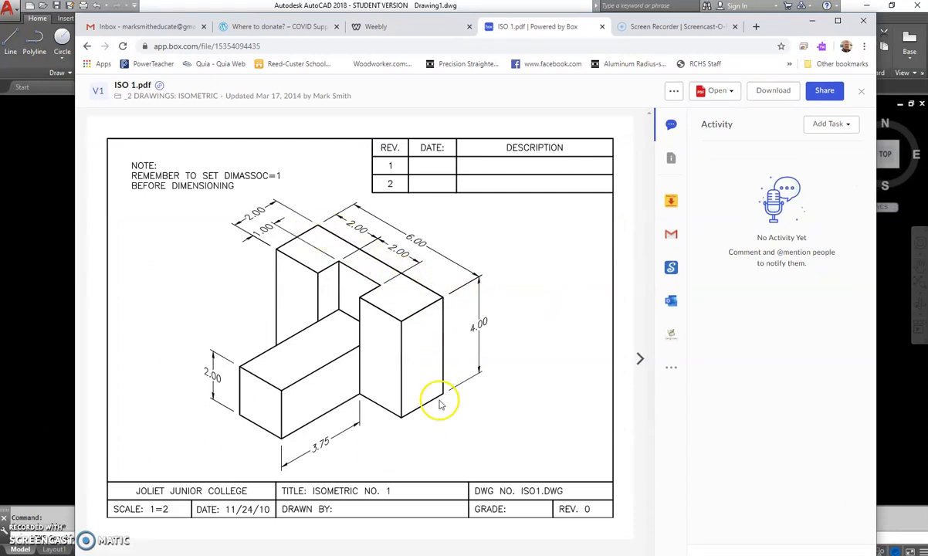
mouse_move(440, 297)
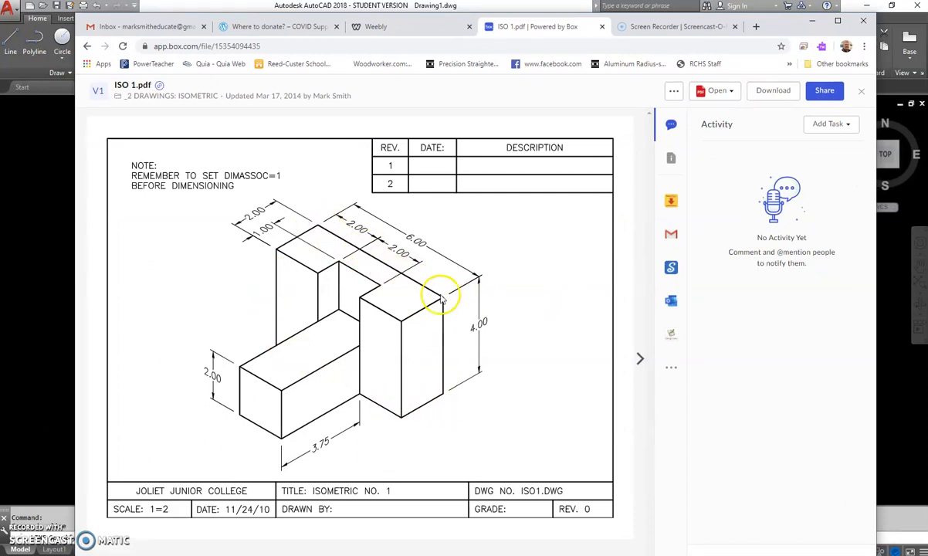
mouse_move(378, 254)
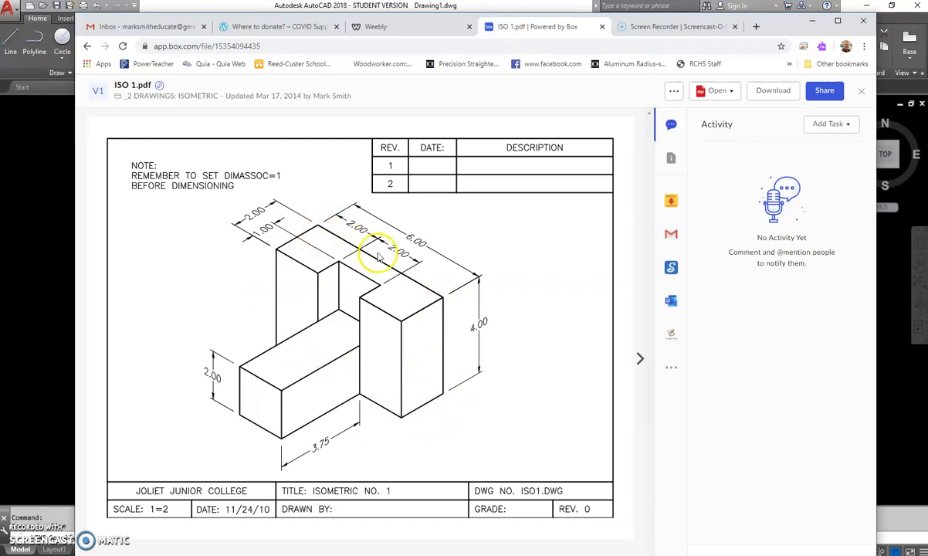
mouse_move(307, 222)
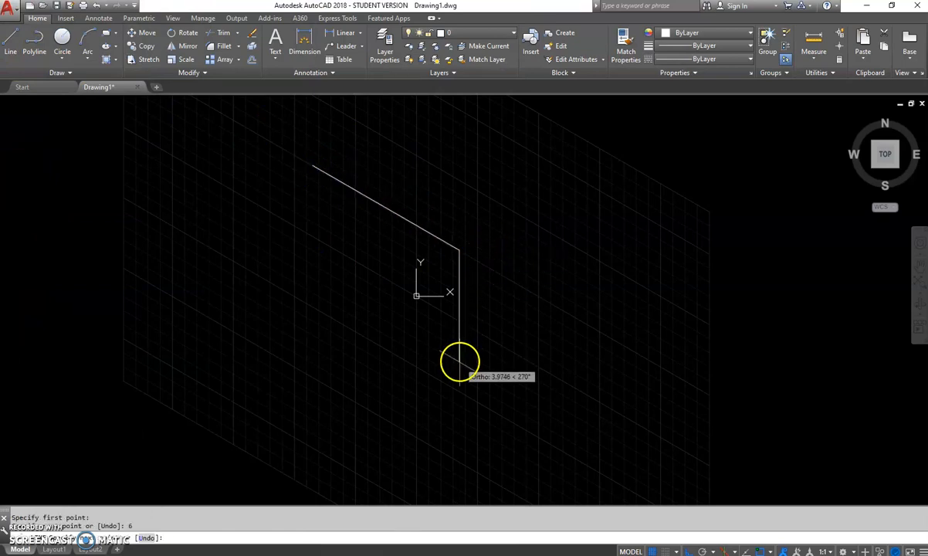
Step: Place the next corner of the block's first isometric face
click(460, 363)
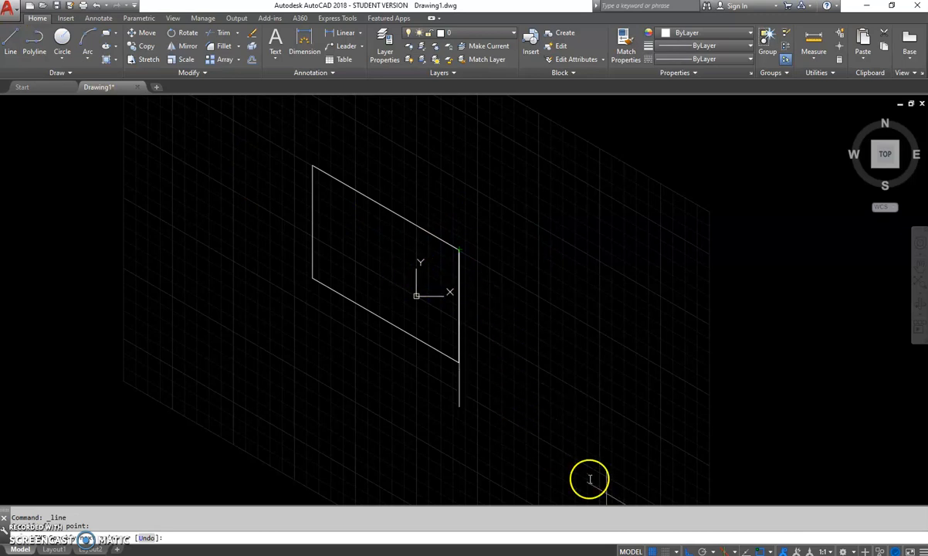
Step: Draw further edges from the face corner, toggling isoplanes, to build the box outline
click(343, 363)
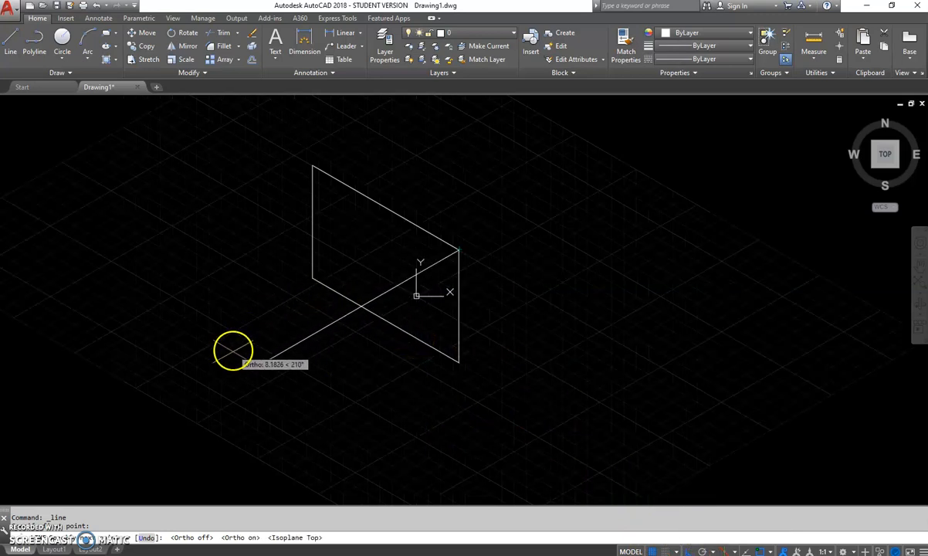
mouse_move(251, 358)
text(2)
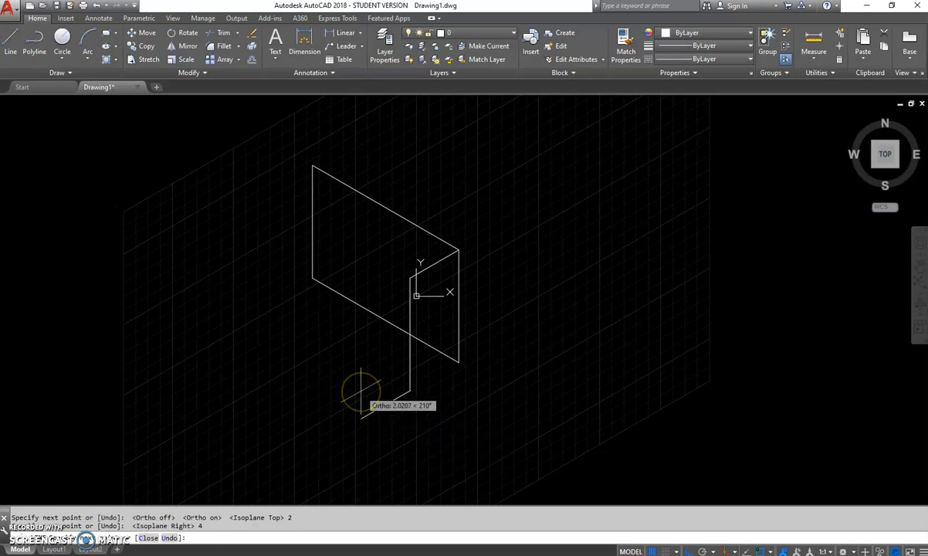
key(f5)
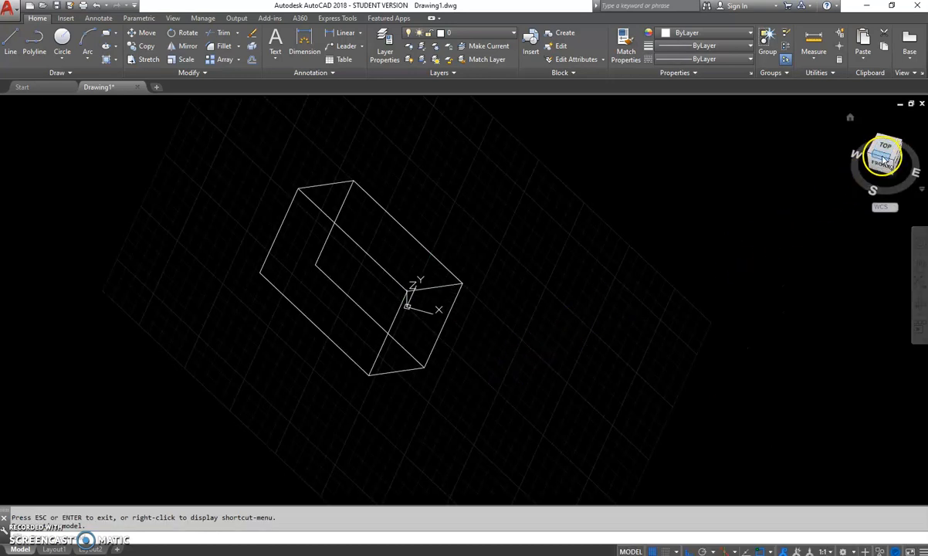
click(886, 153)
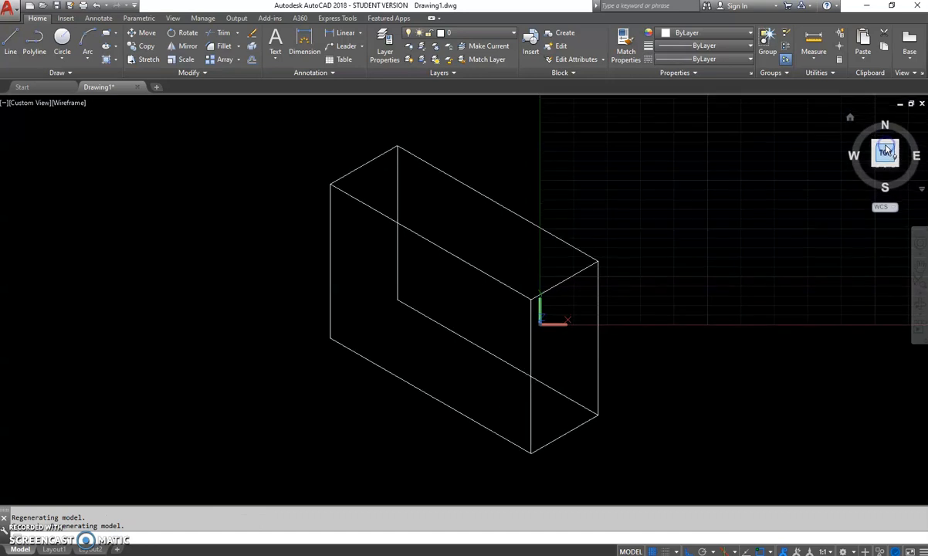
click(885, 153)
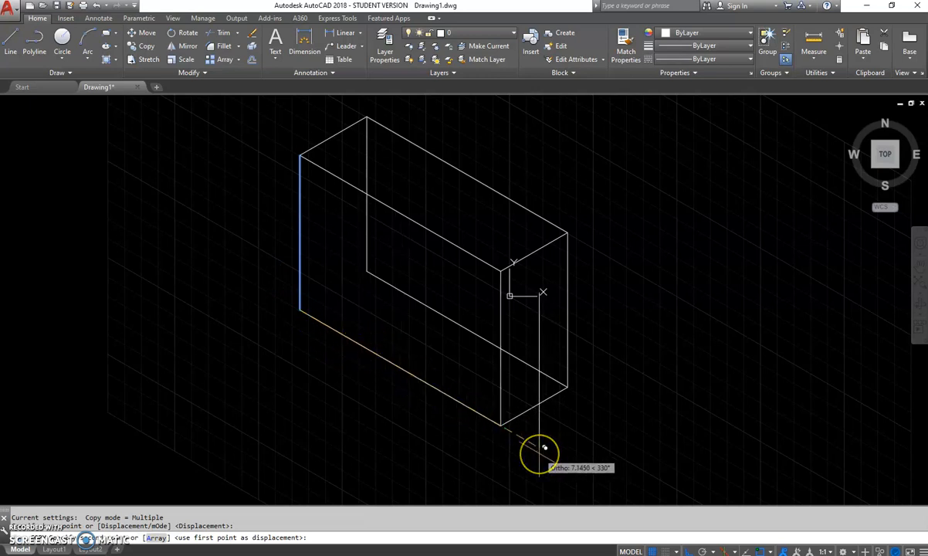
Step: Copy edges with a displacement of 2 and draw the notch outline on the top face
text(2)
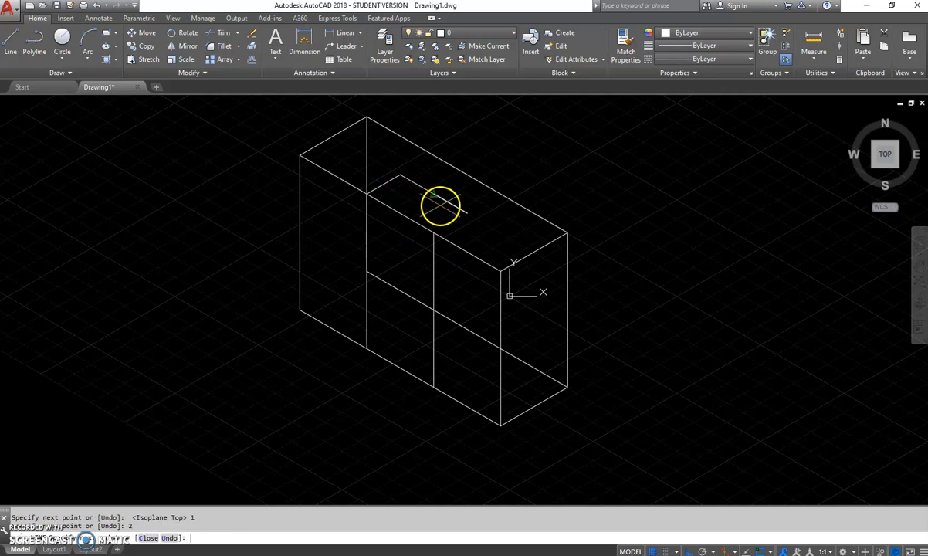
key(Escape)
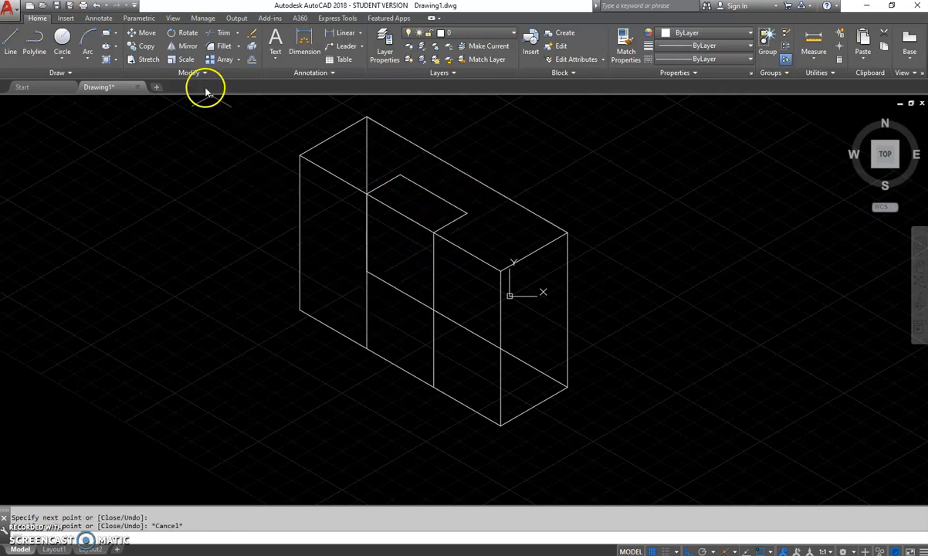
mouse_move(475, 306)
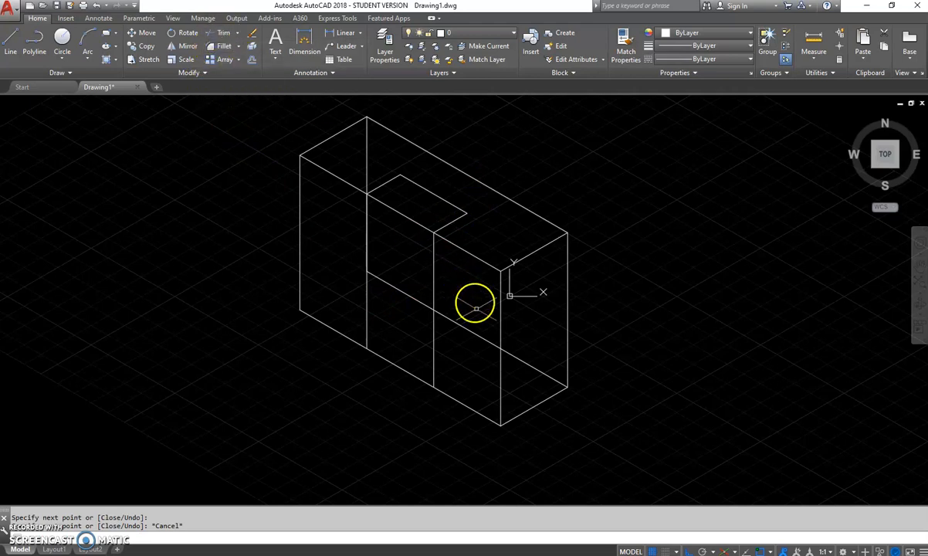
mouse_move(657, 372)
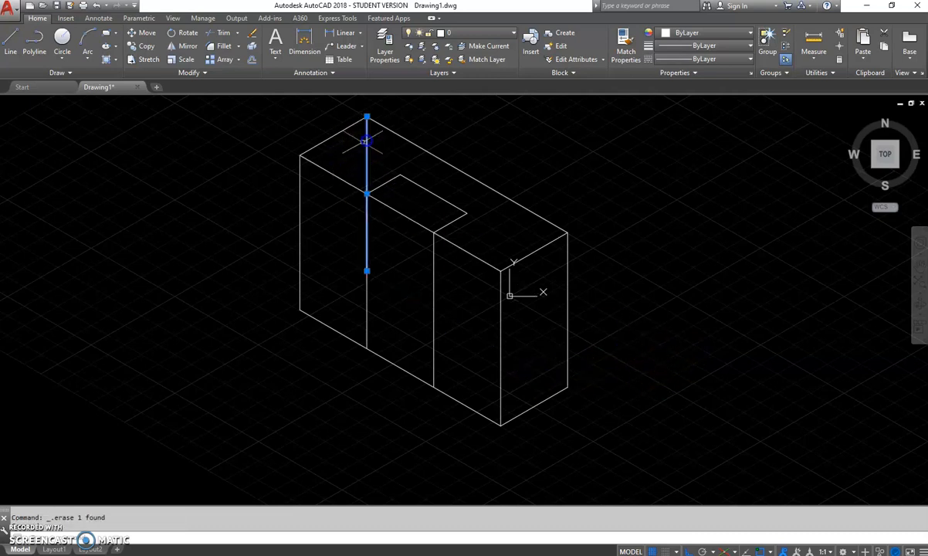
Step: Delete the unwanted vertical edge and trim the leftover segment on the upright block
key(Delete)
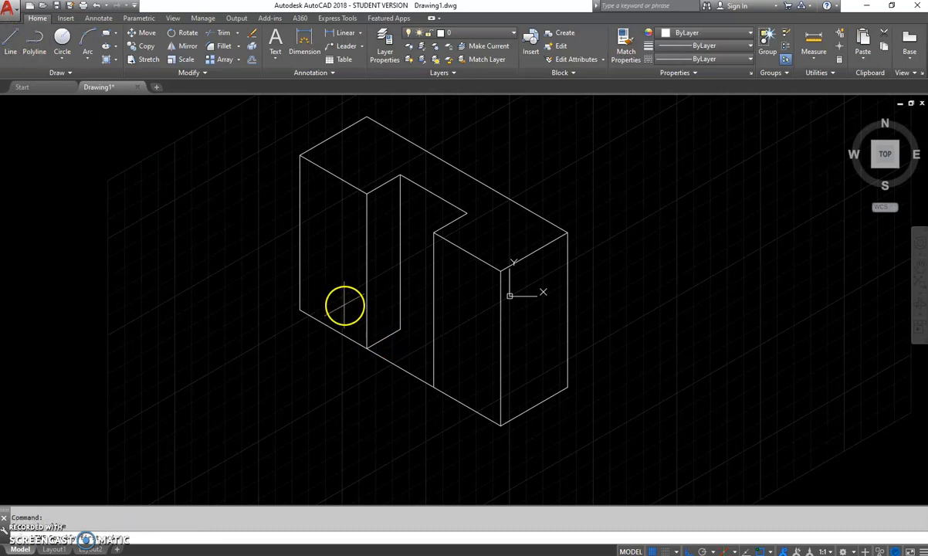
click(342, 306)
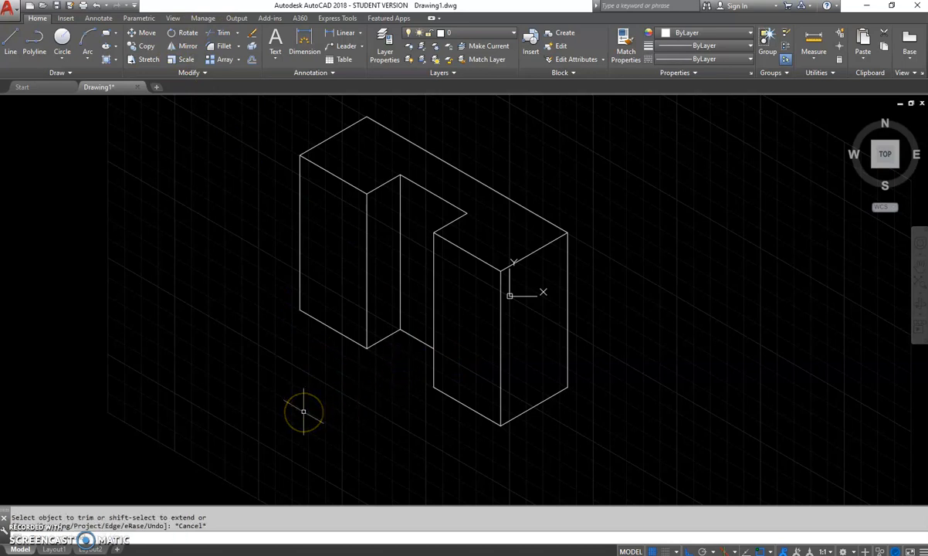
mouse_move(161, 116)
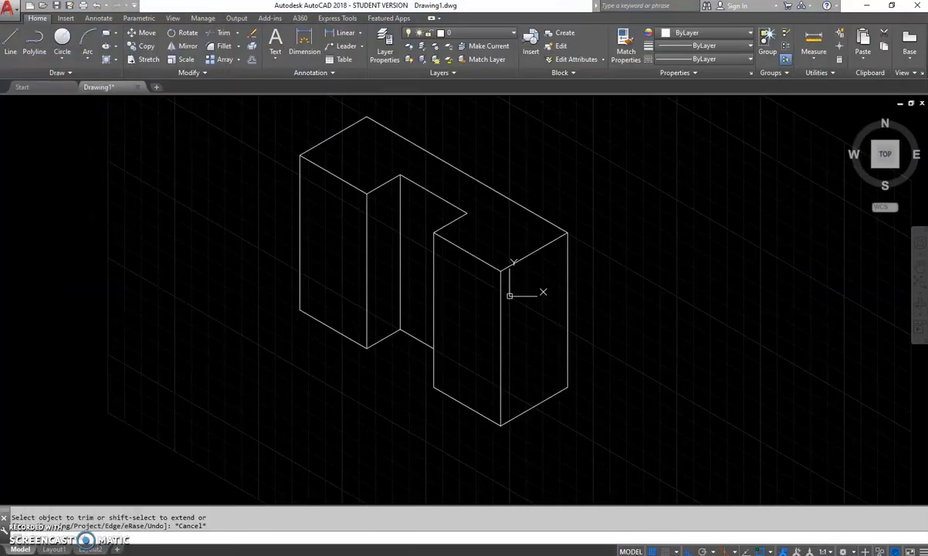
mouse_move(309, 312)
text(3.75)
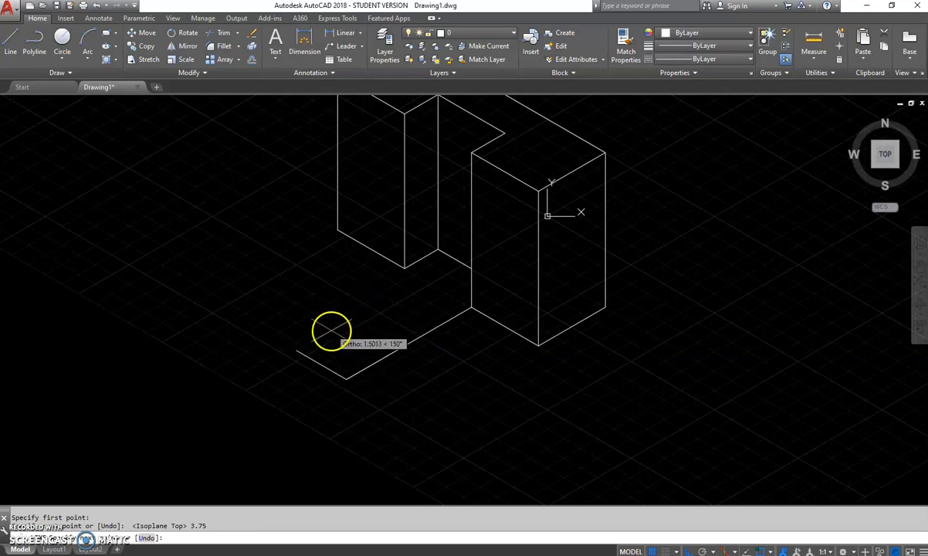
mouse_move(314, 323)
text(2)
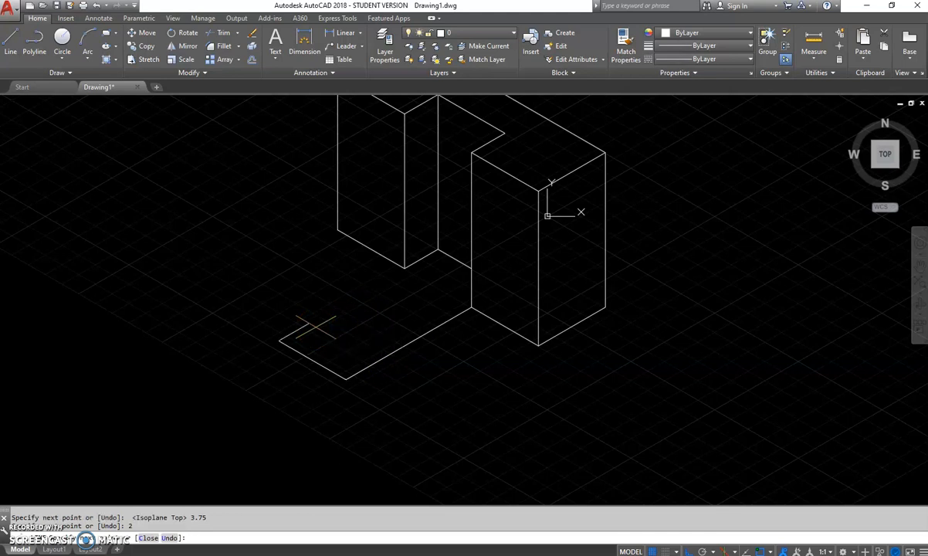
Step: Place a corner of the lower front arm outline
click(404, 268)
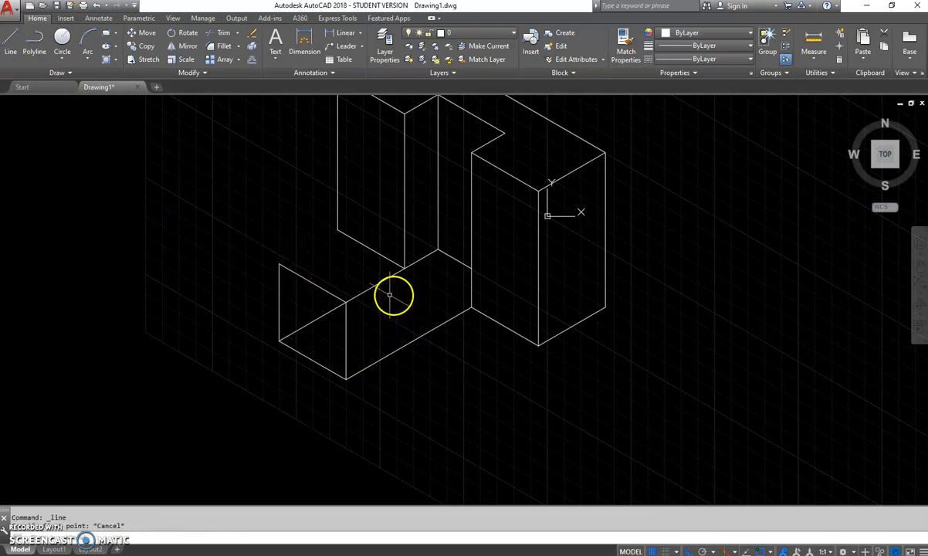
Step: Draw the remaining edge closing the lower arm into a complete box
click(383, 291)
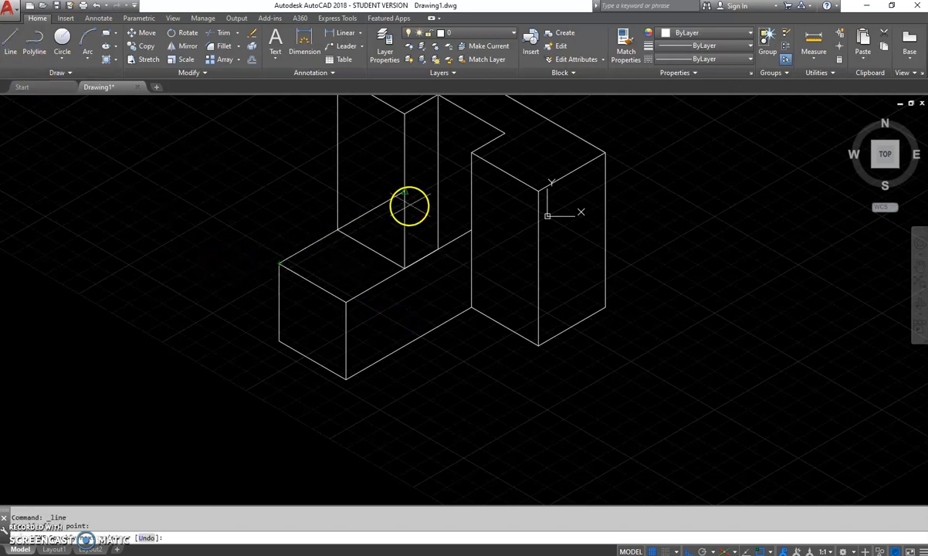
mouse_move(440, 172)
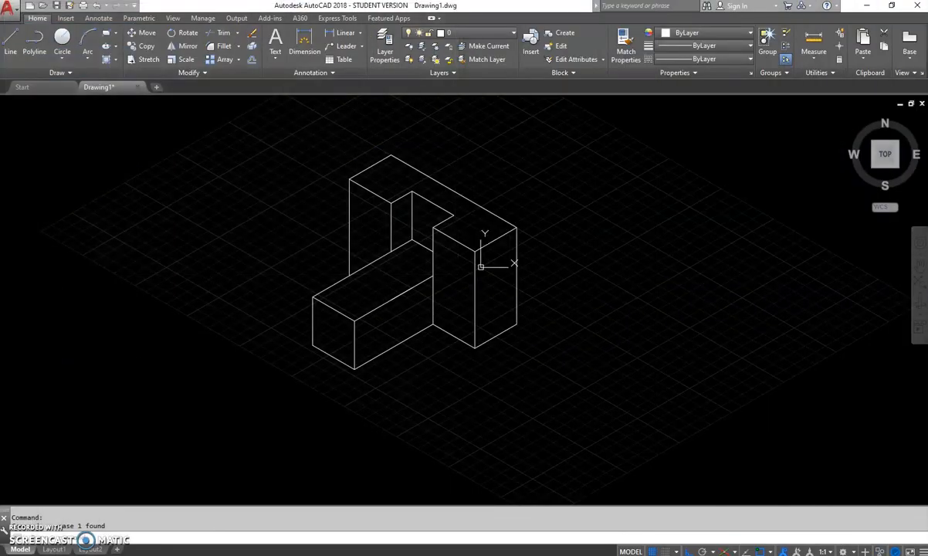
mouse_move(533, 318)
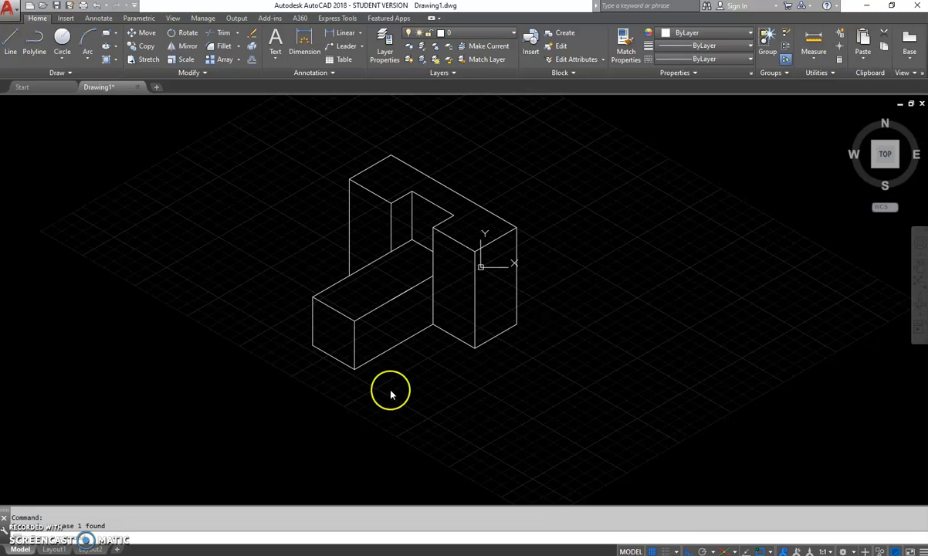
mouse_move(186, 436)
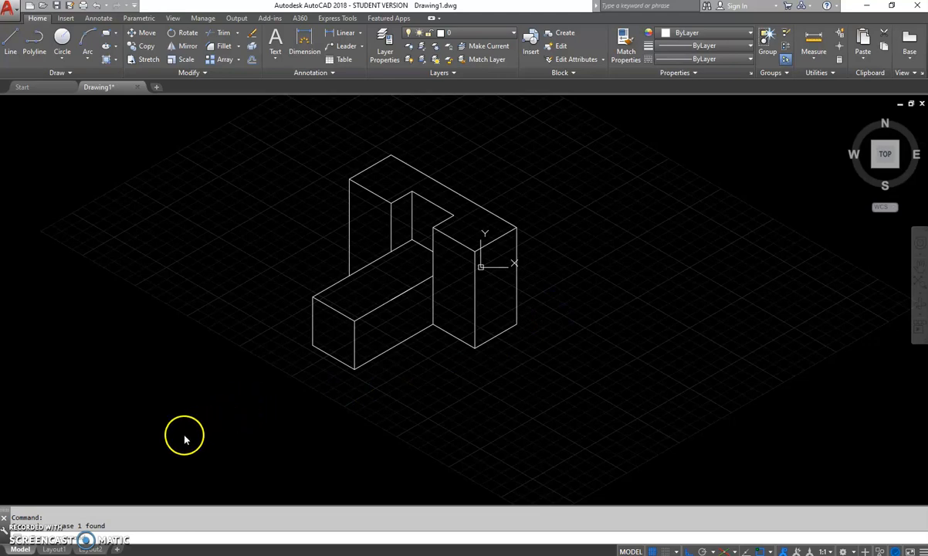